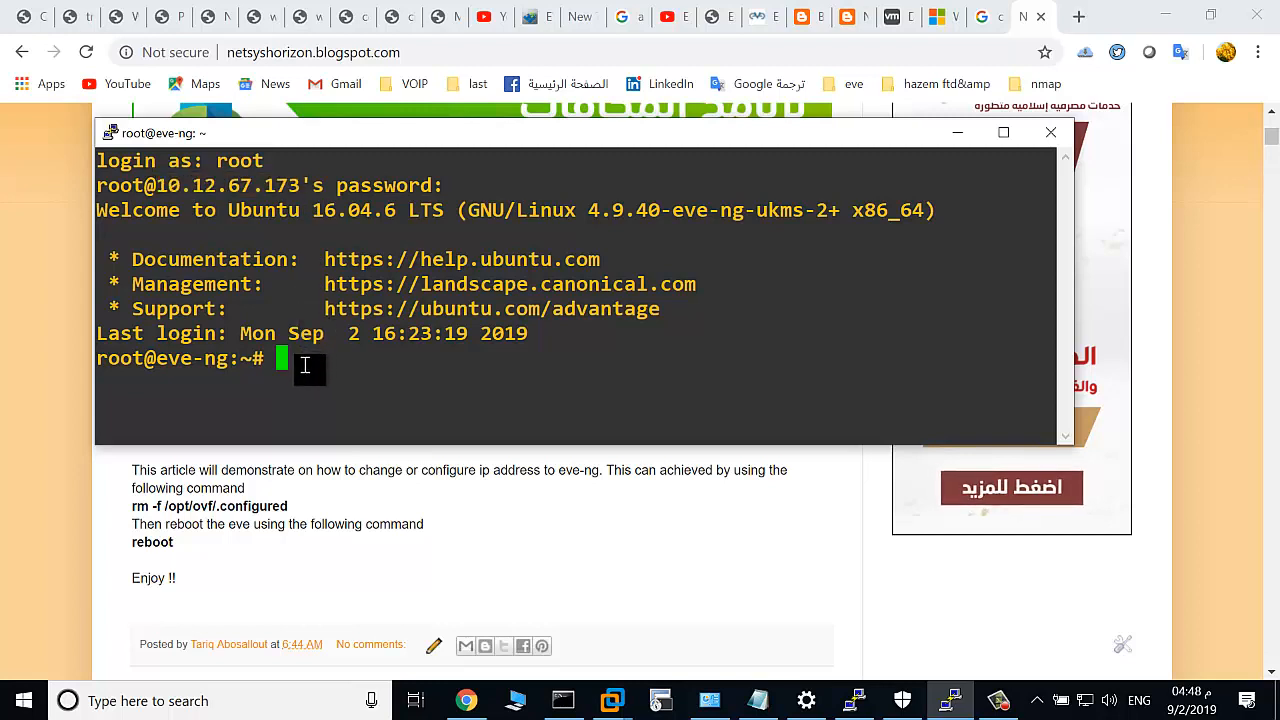
pyautogui.moveTo(288, 507)
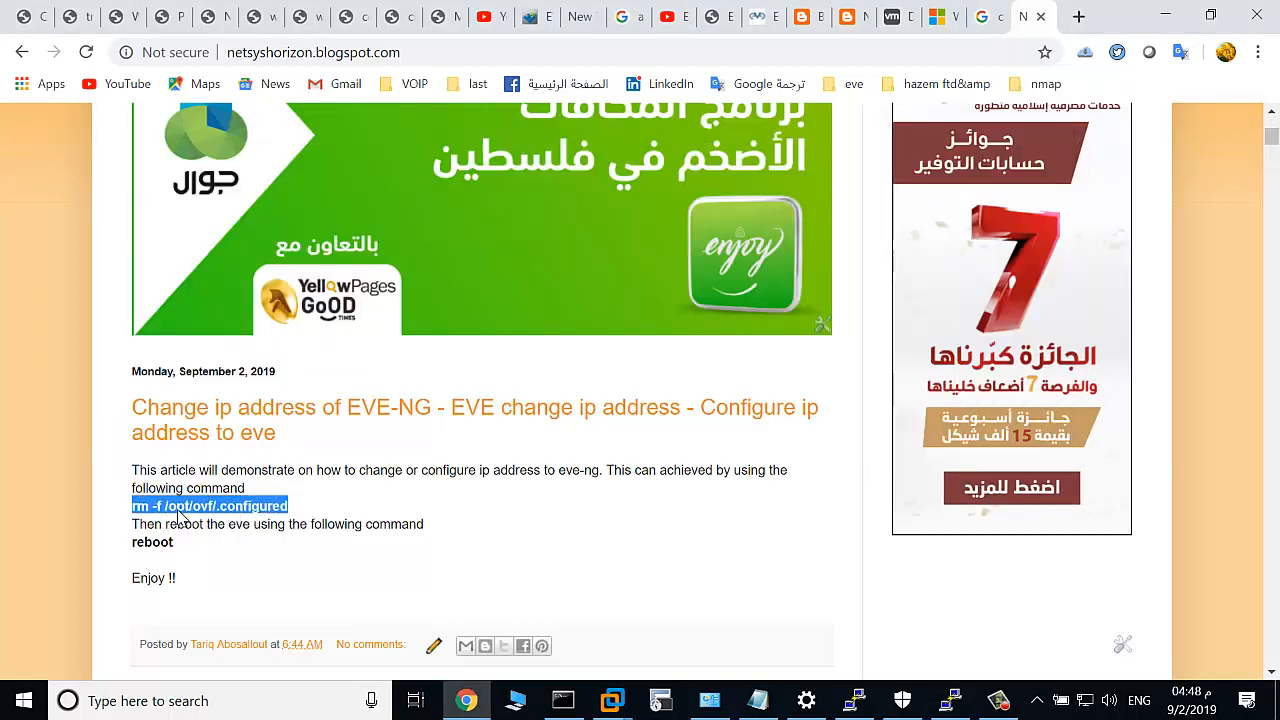
pyautogui.moveTo(730, 628)
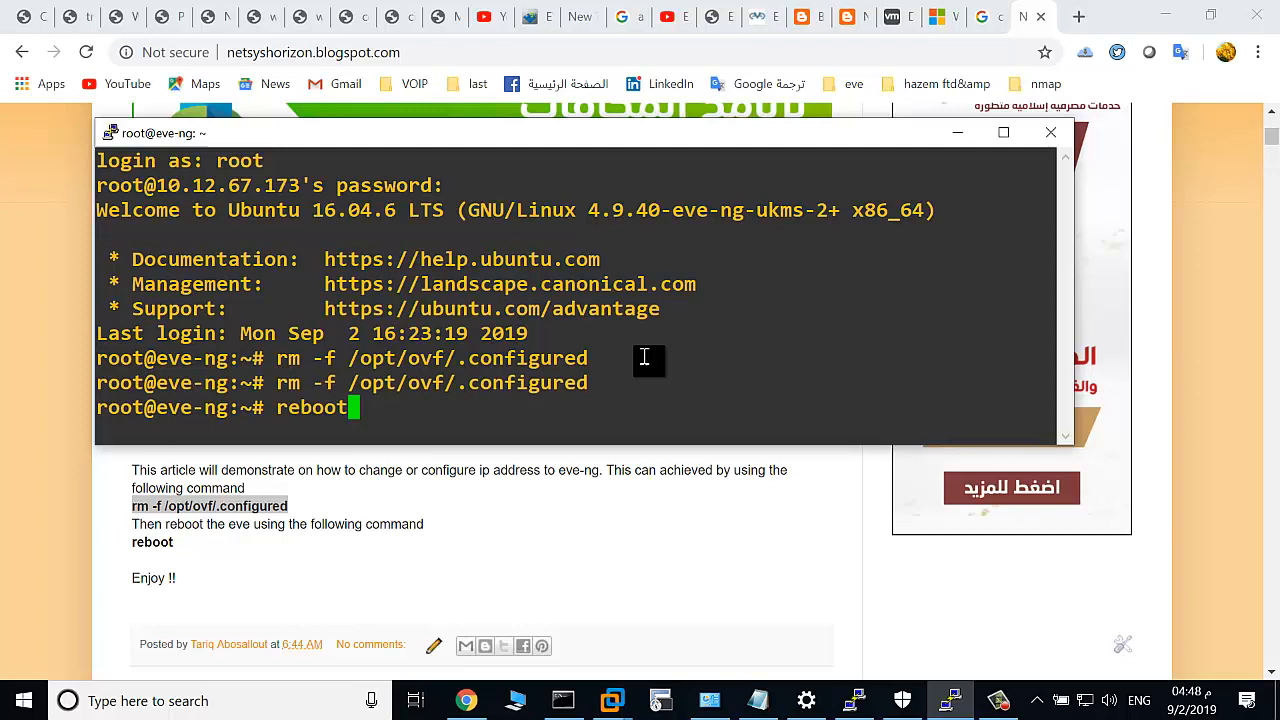
# Log in to the rebooted EVE VM console as root.
pyautogui.click(611, 700)
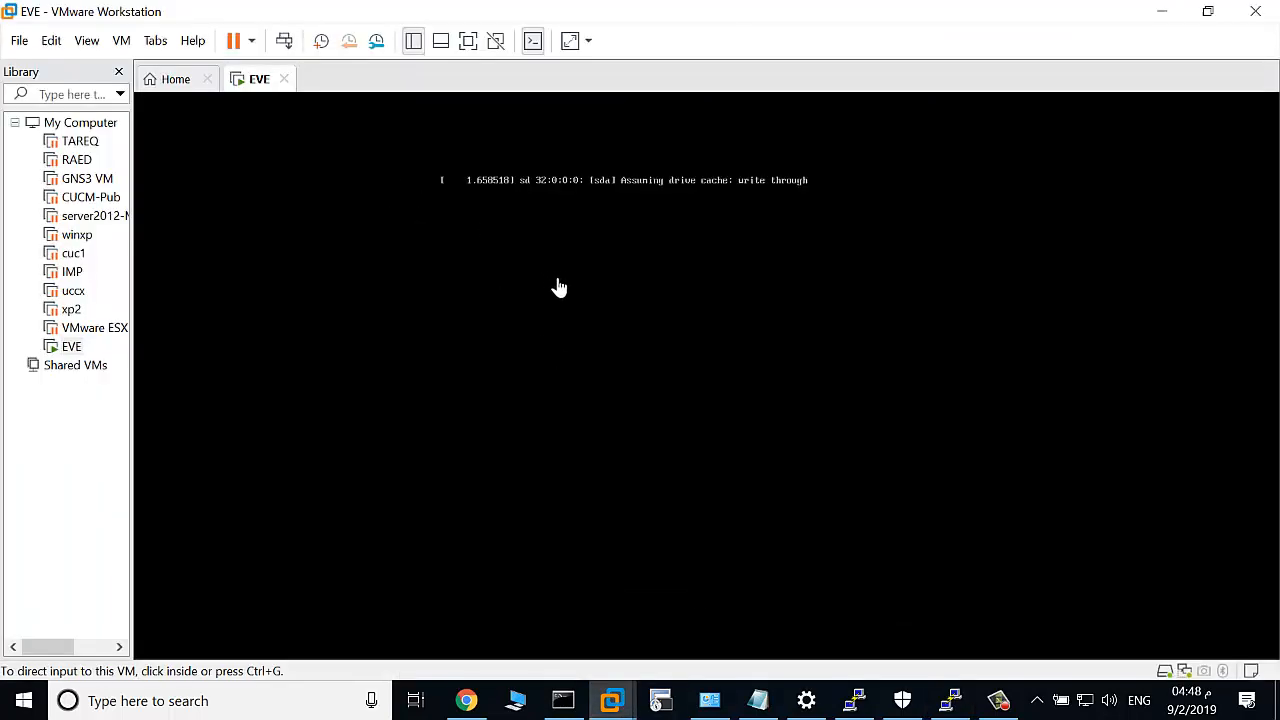
pyautogui.moveTo(565, 300)
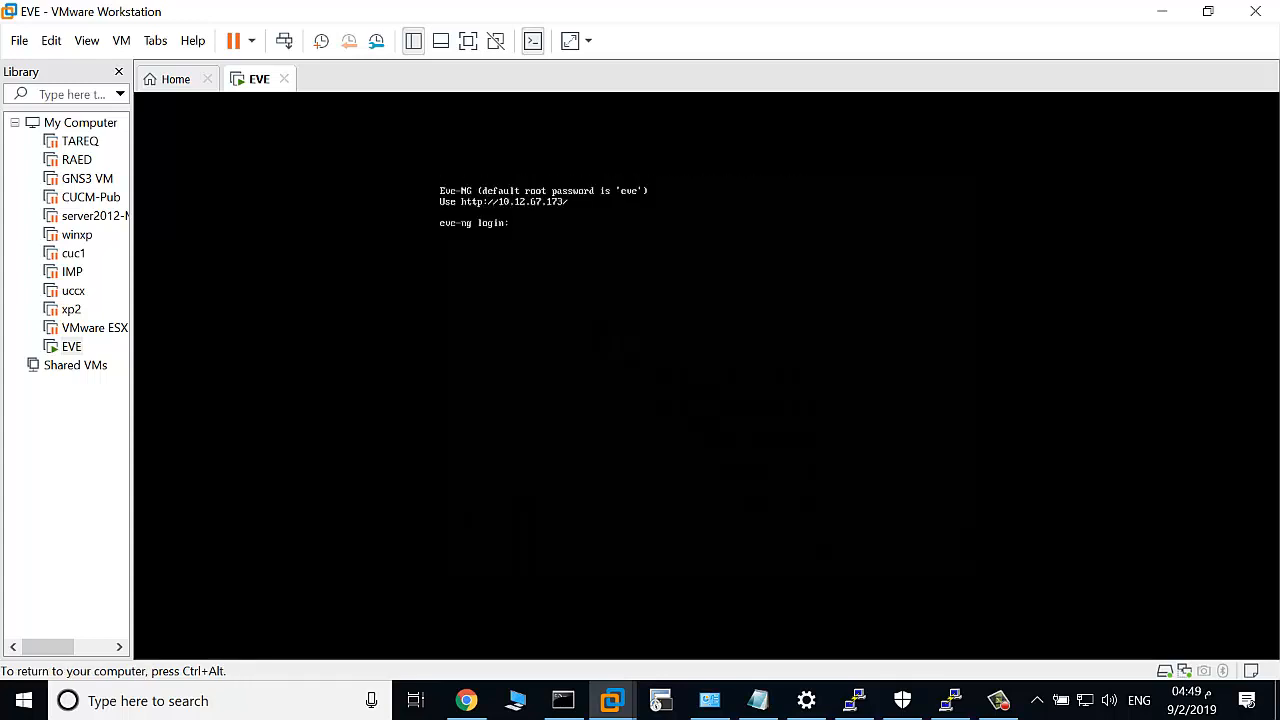
pyautogui.write('root')
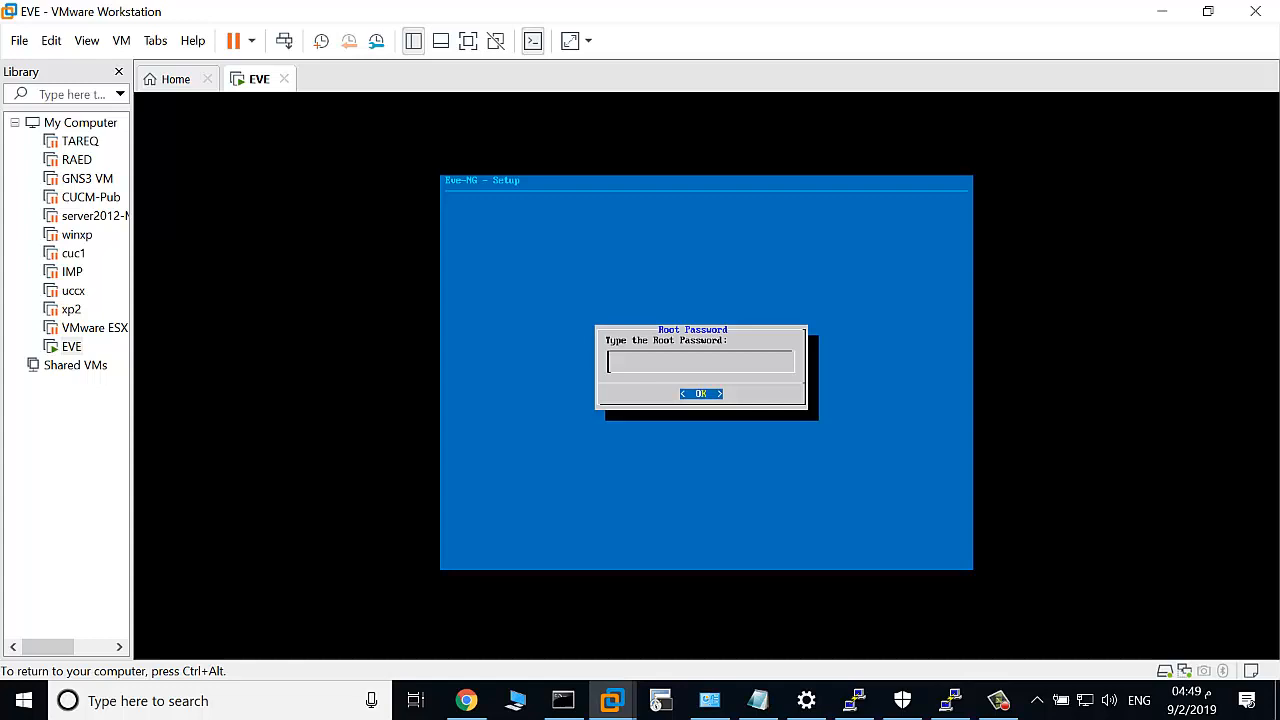
# Enter and repeat the root password, keeping hostname eve-ng and domain example.com.
pyautogui.click(700, 393)
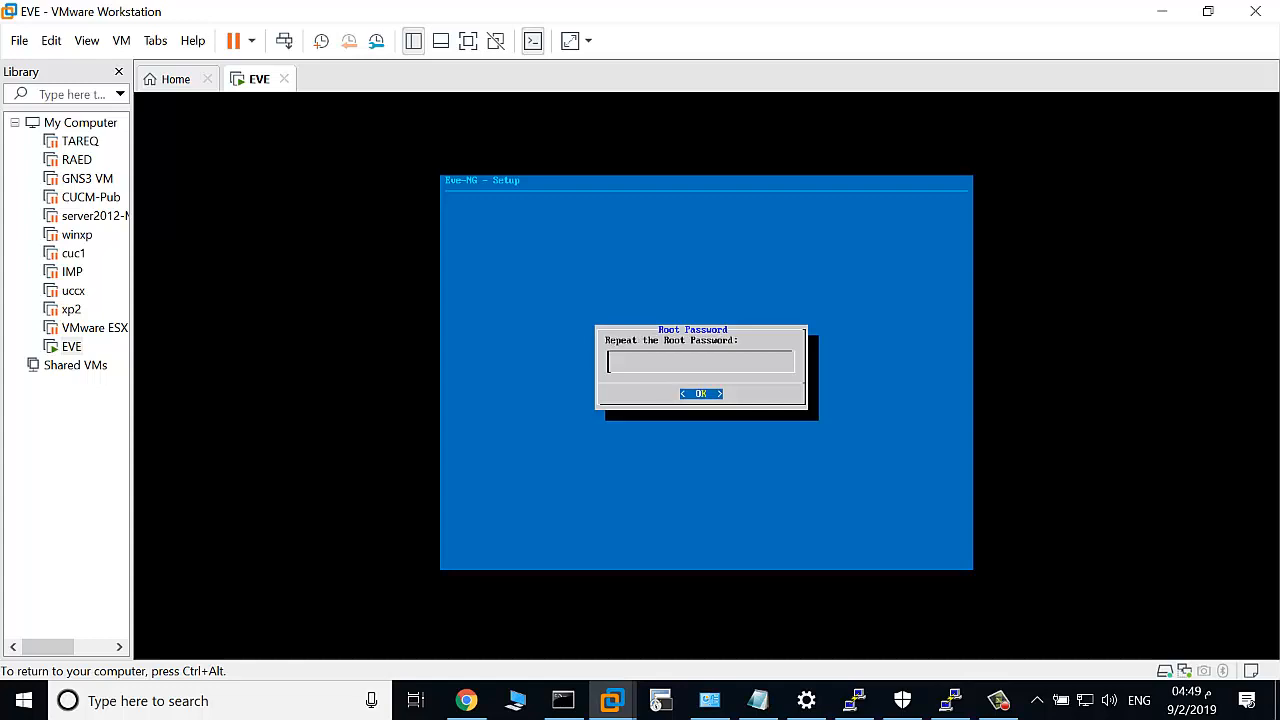
pyautogui.click(701, 393)
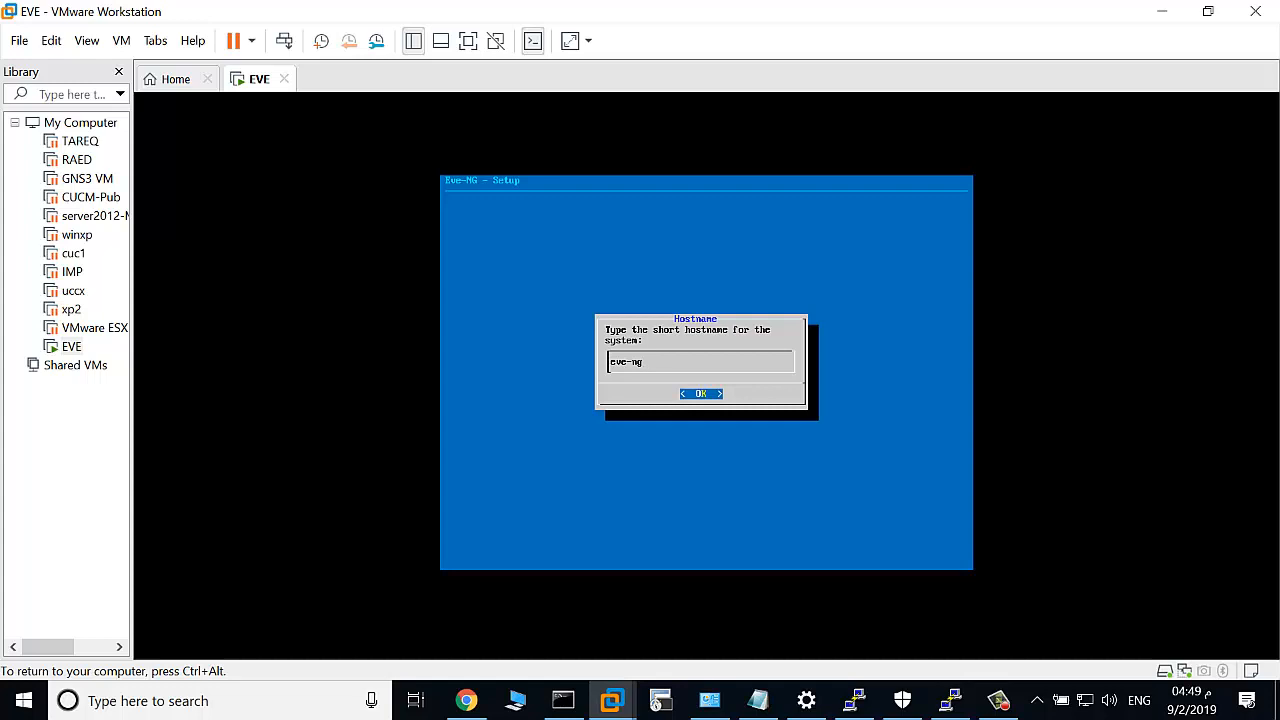
pyautogui.click(700, 393)
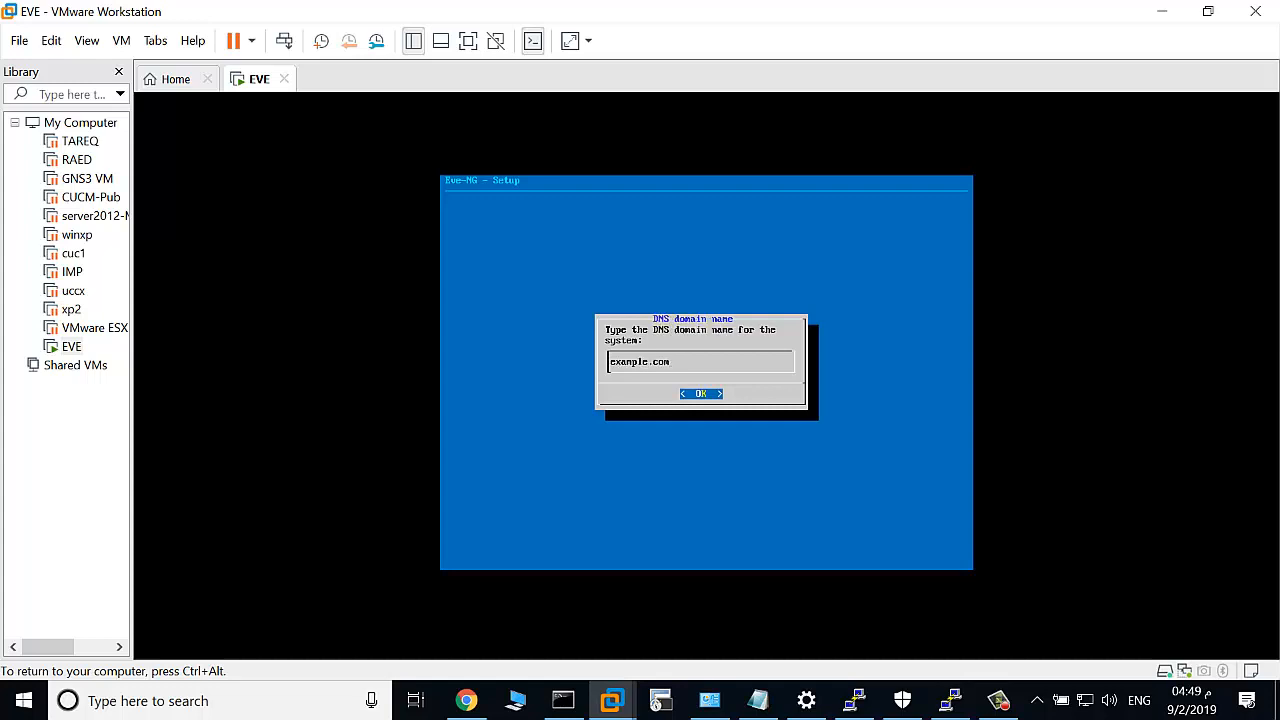
pyautogui.click(700, 393)
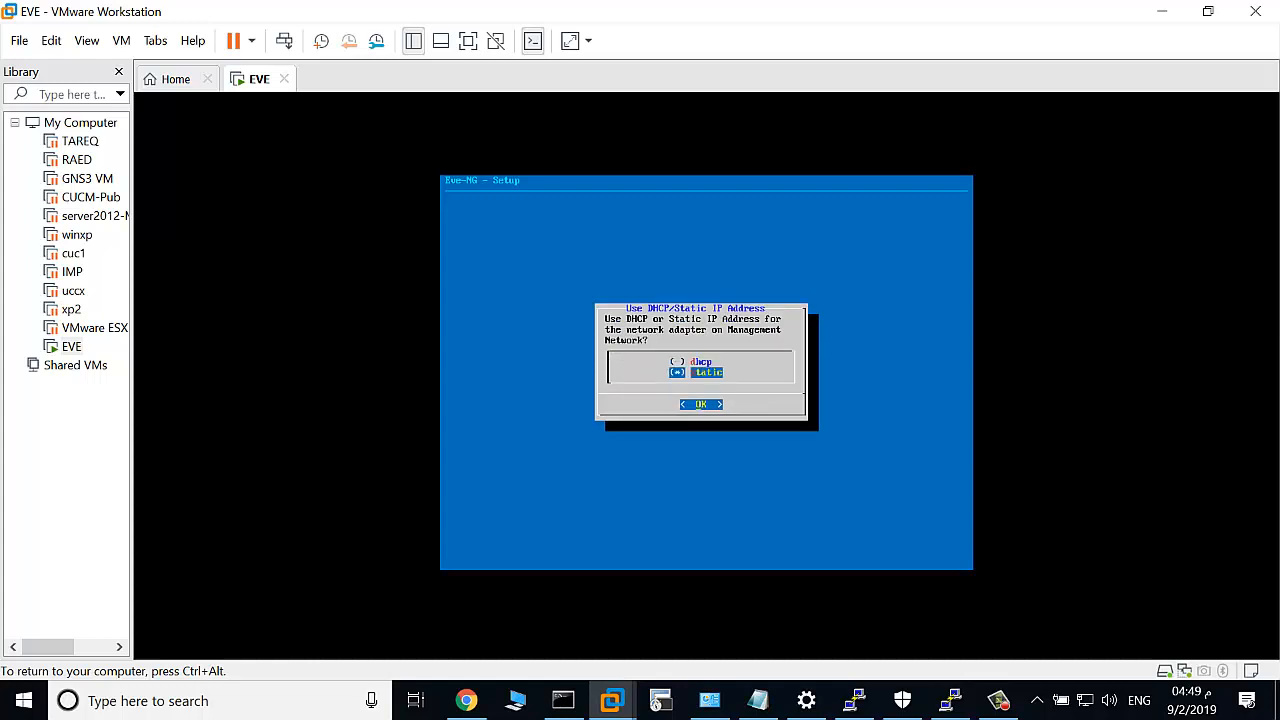
# Choose static IP with a 10.12.67.x address, 255.255.255.0 mask and 10.12.67.x gateway.
pyautogui.click(701, 403)
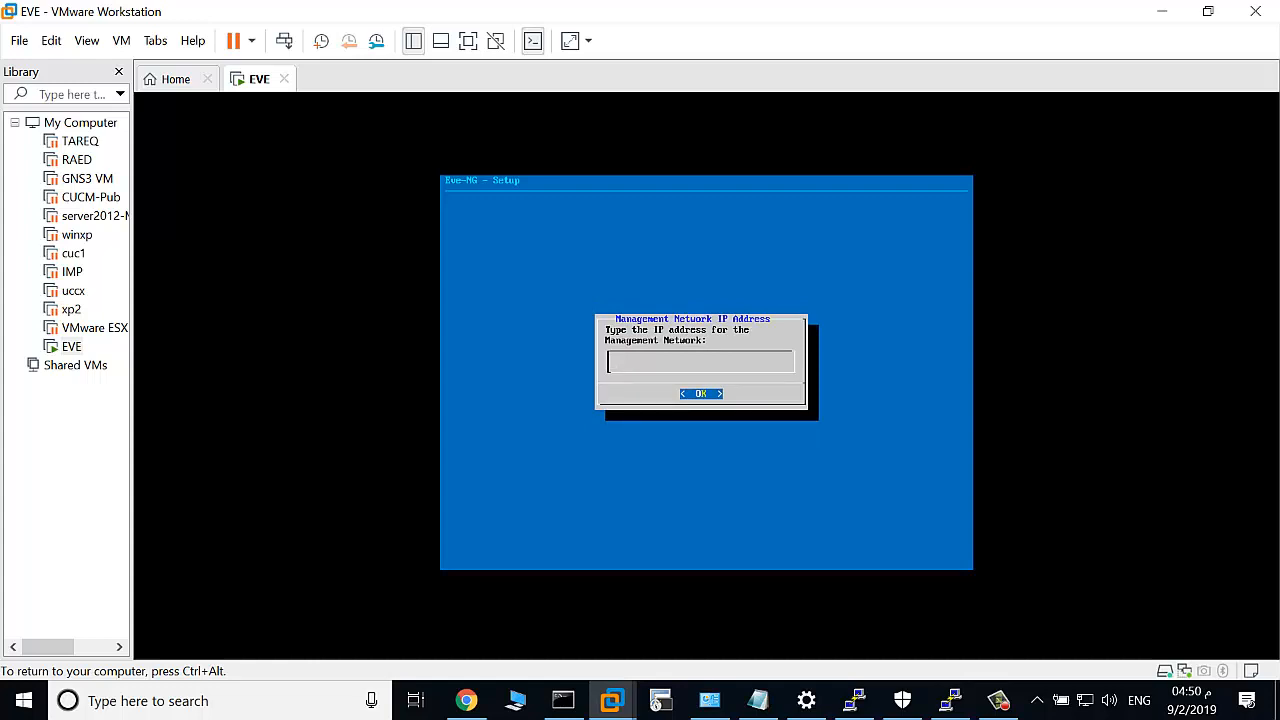
pyautogui.write('10.')
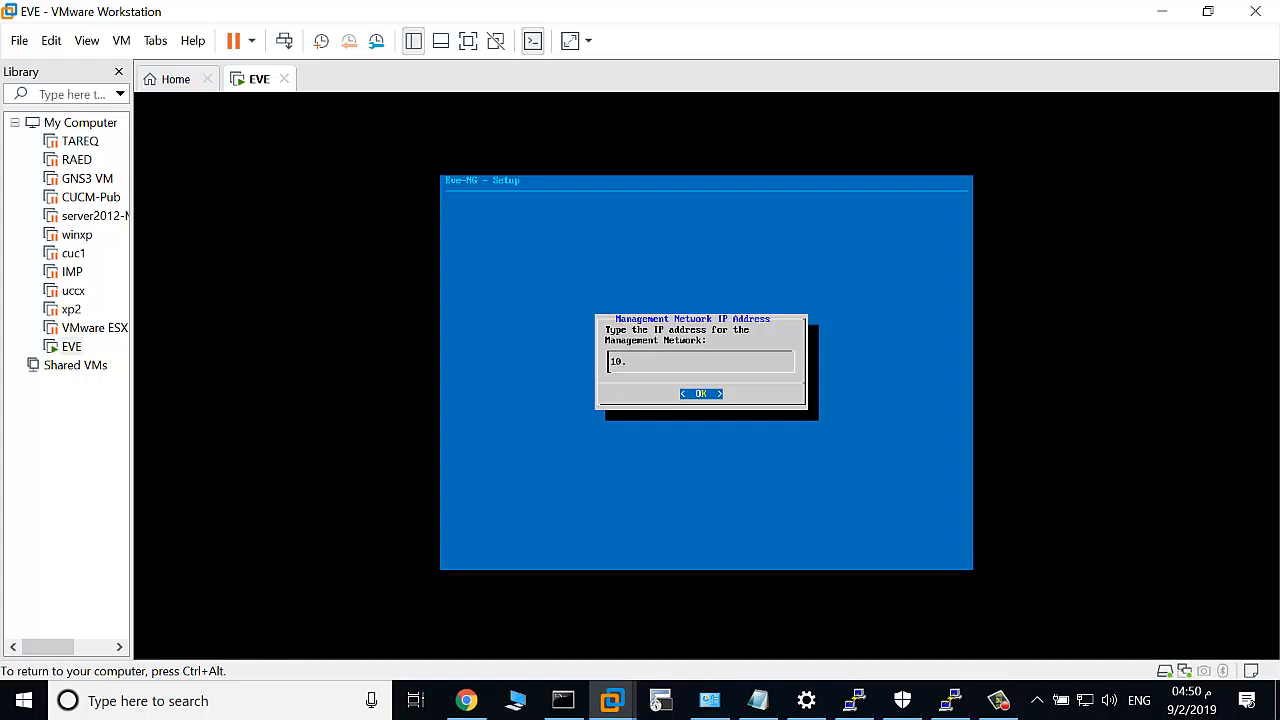
pyautogui.write('12.67.')
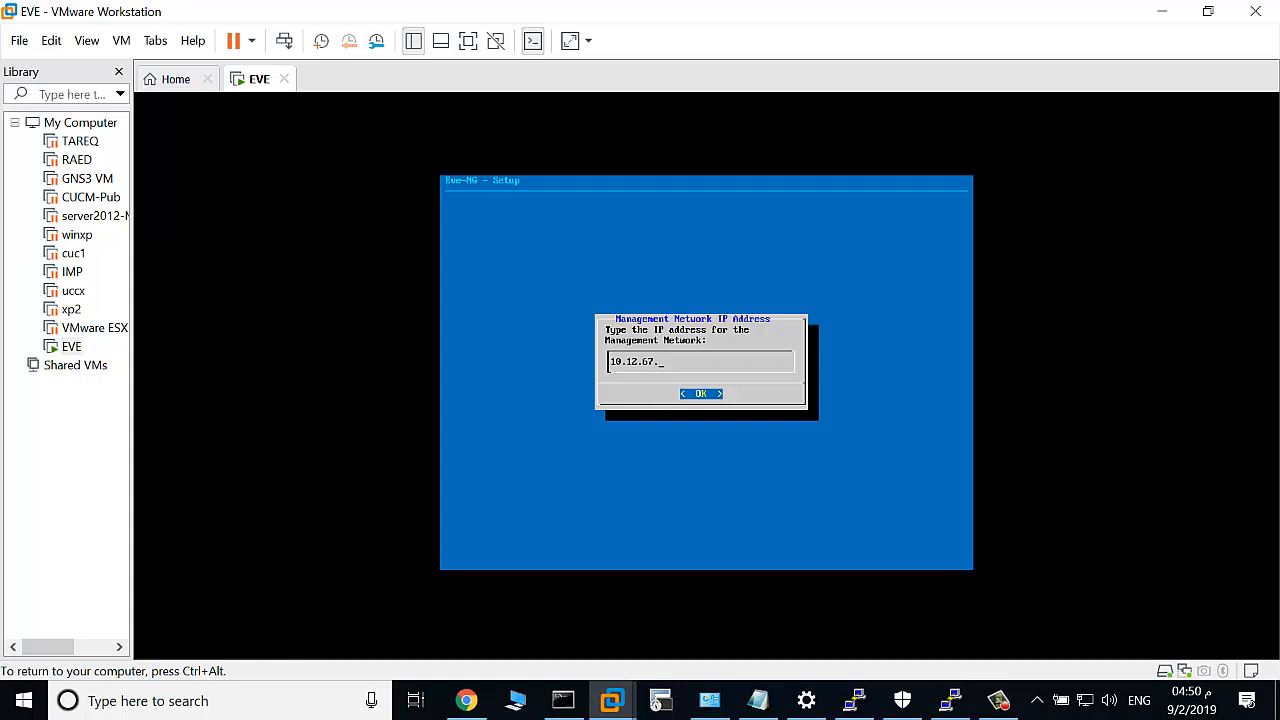
pyautogui.click(701, 393)
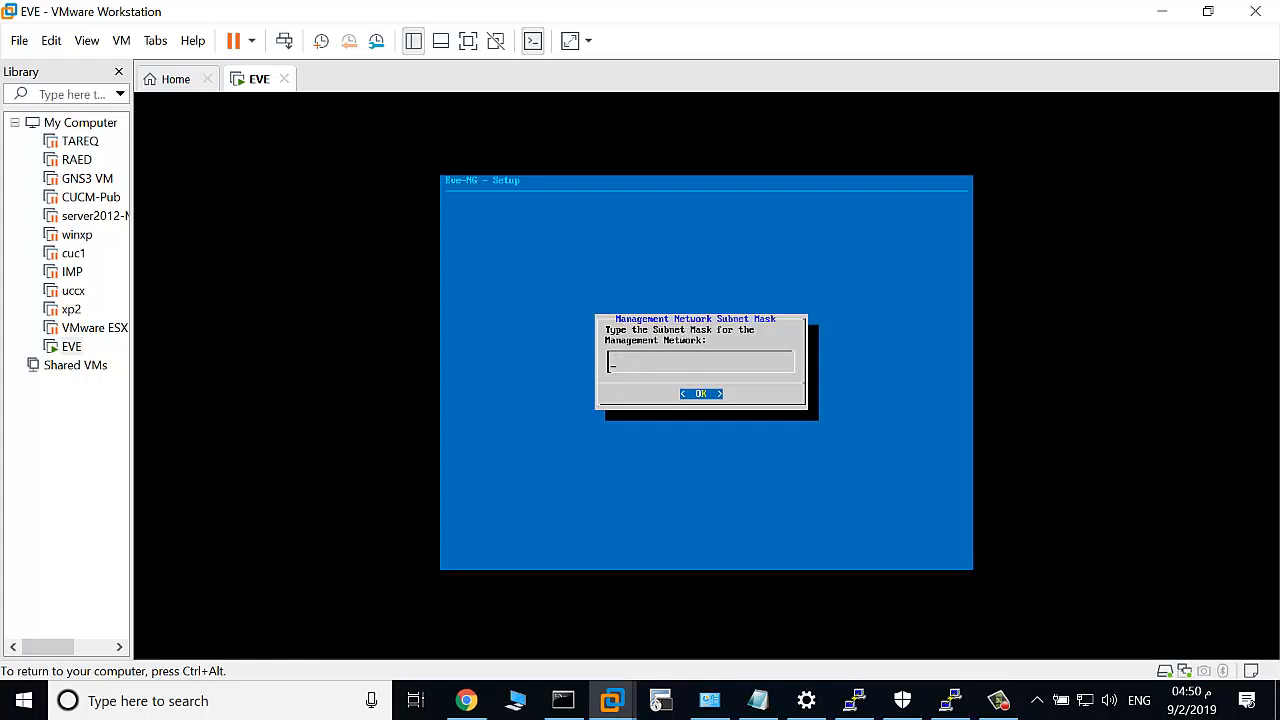
pyautogui.write('255.255.255.0')
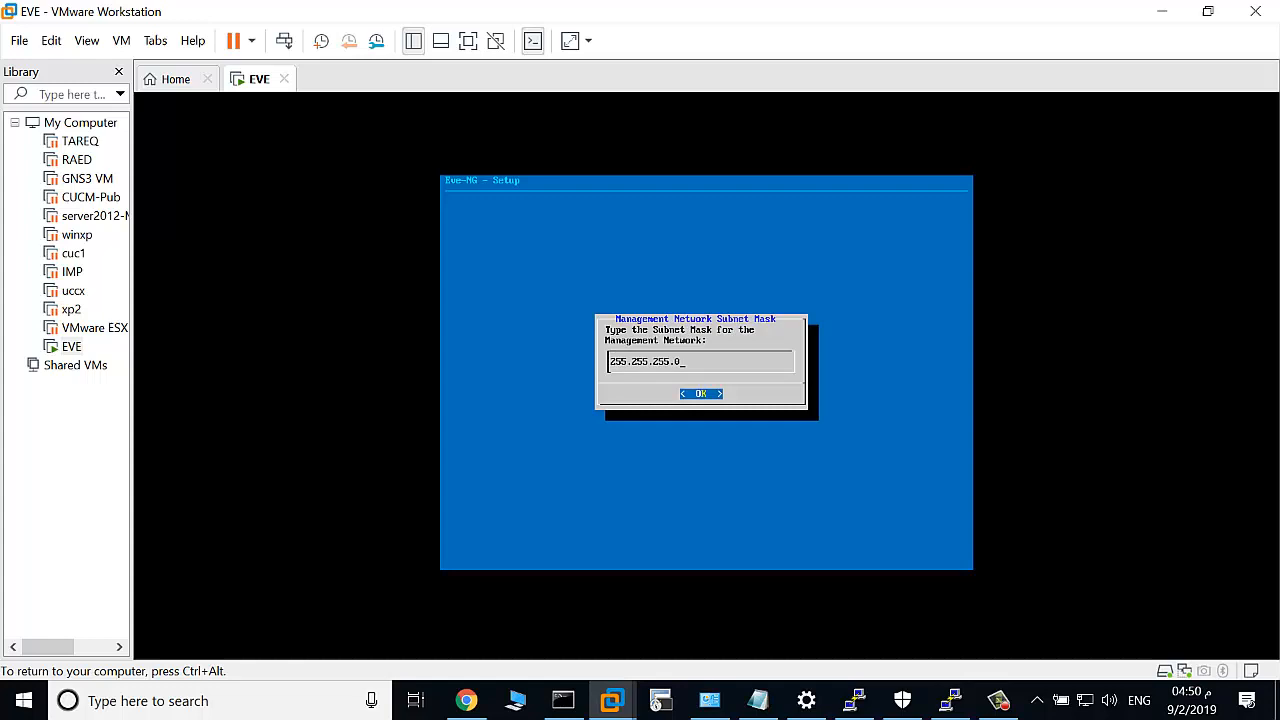
pyautogui.click(700, 392)
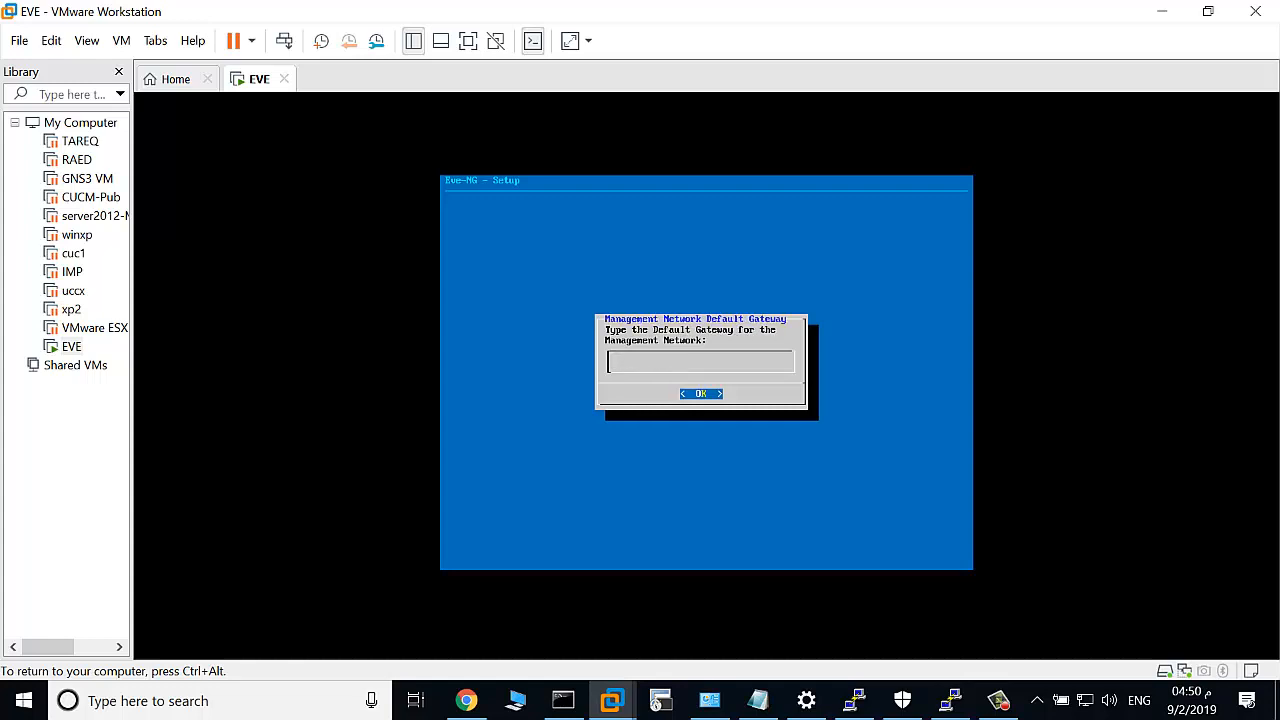
pyautogui.write('10.12.67.')
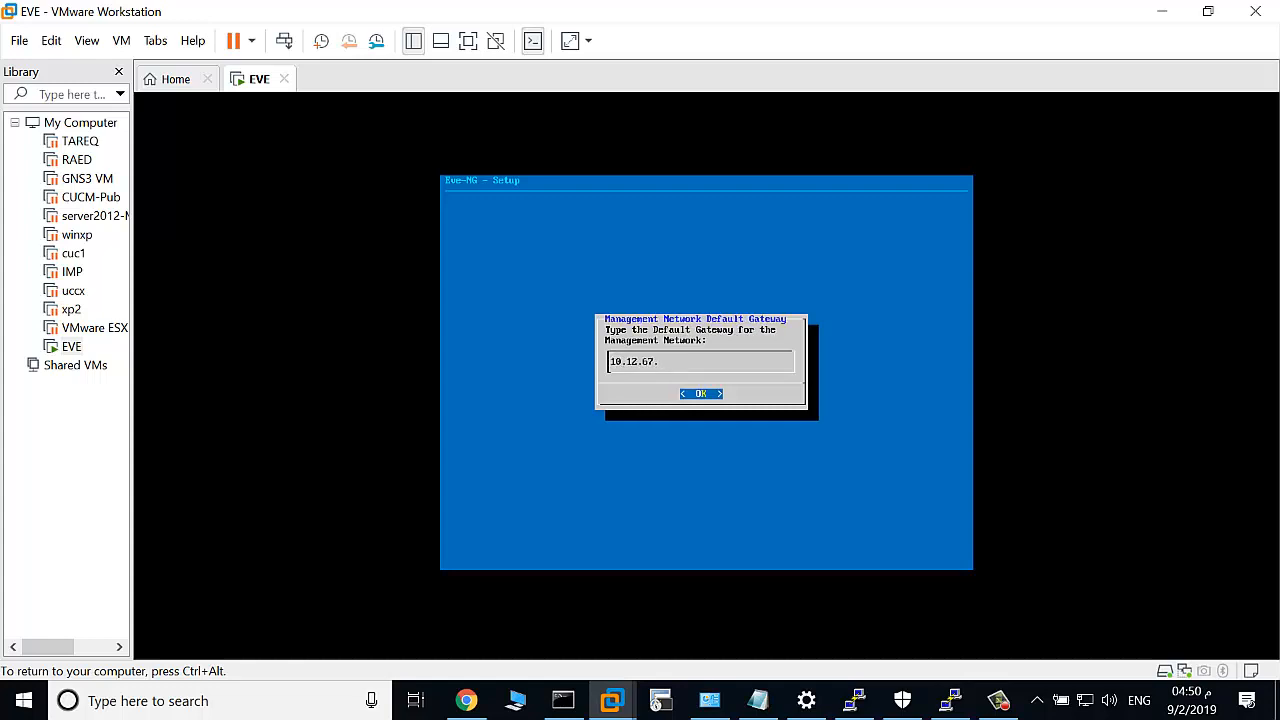
pyautogui.click(700, 393)
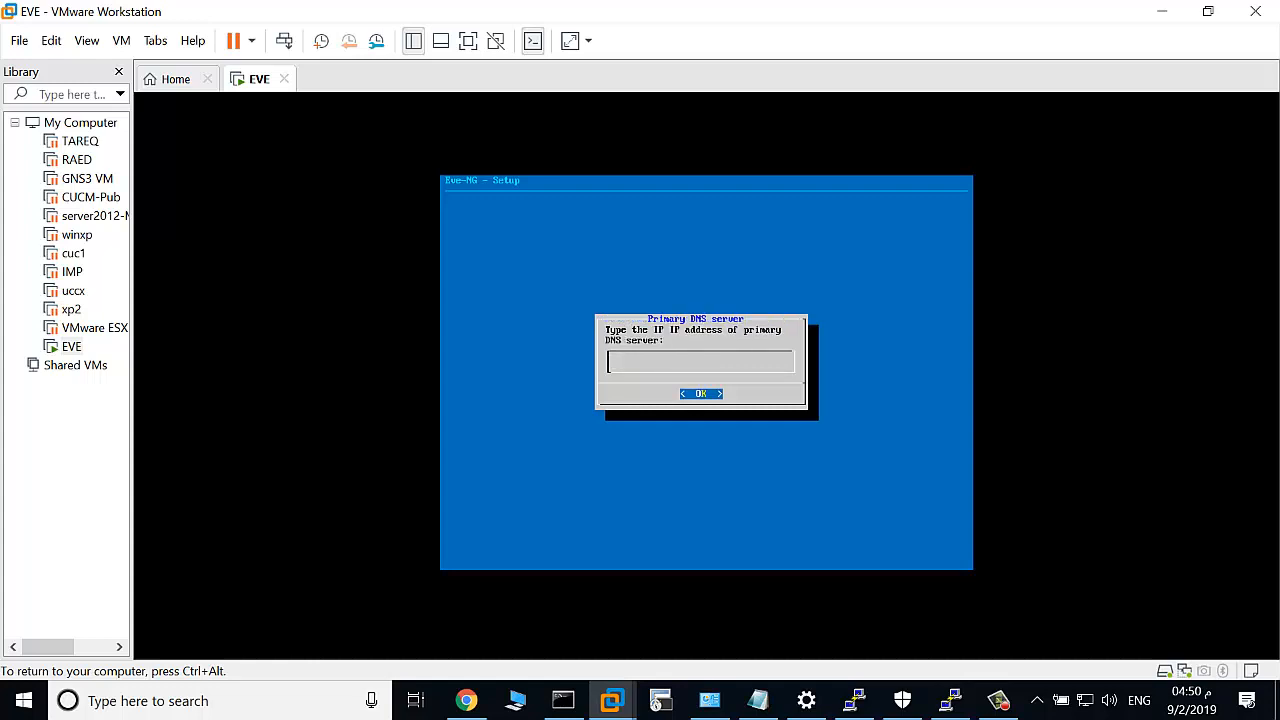
# Enter the primary and secondary DNS servers and leave the NTP server blank.
pyautogui.write('1')
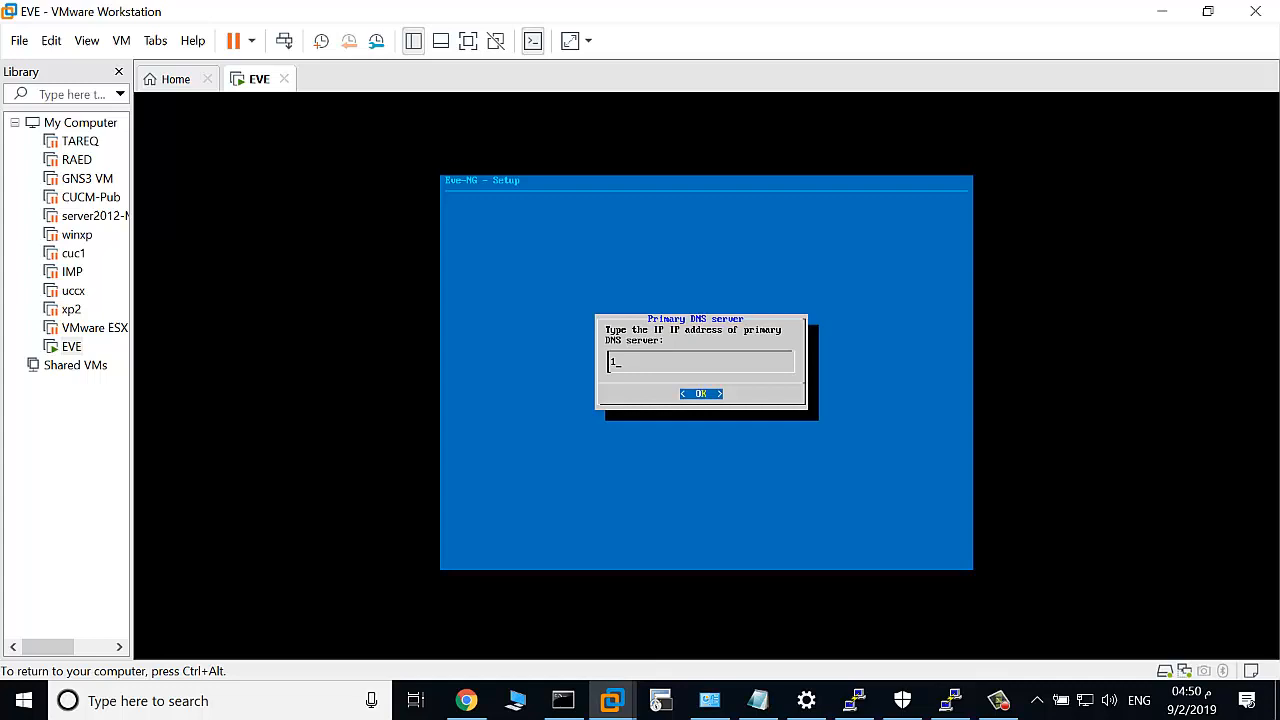
pyautogui.click(701, 393)
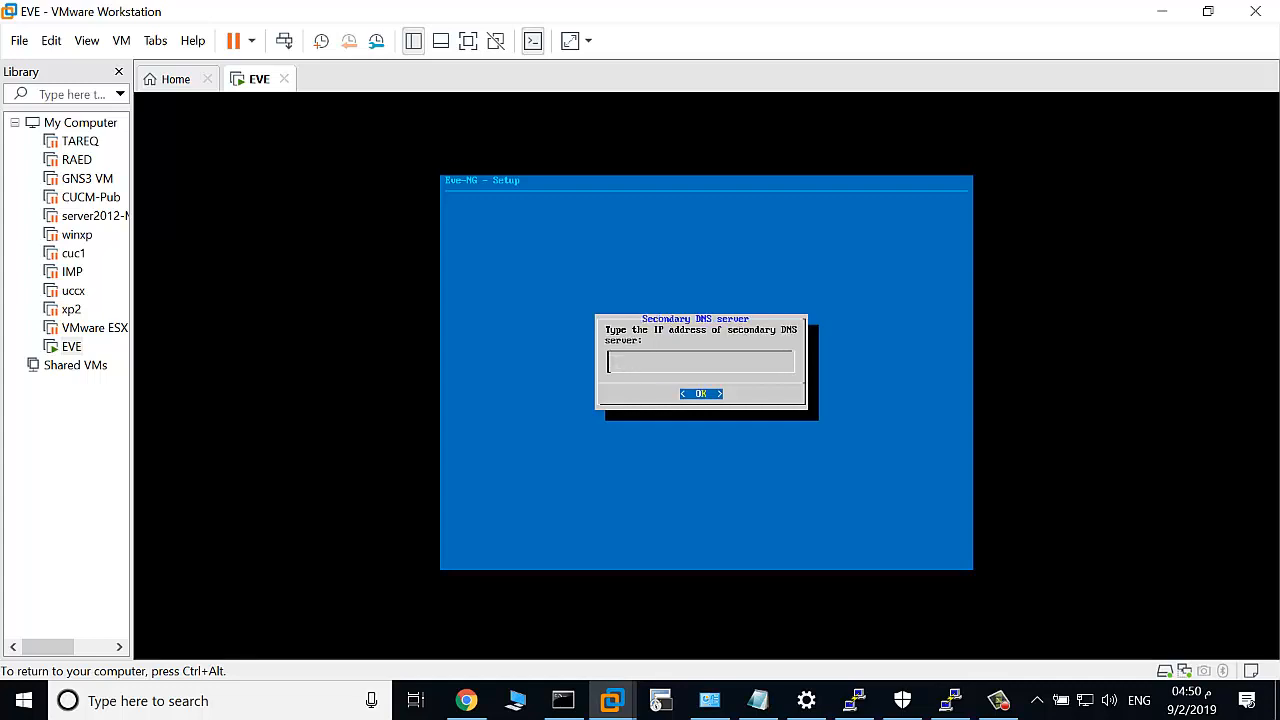
pyautogui.write('0.0')
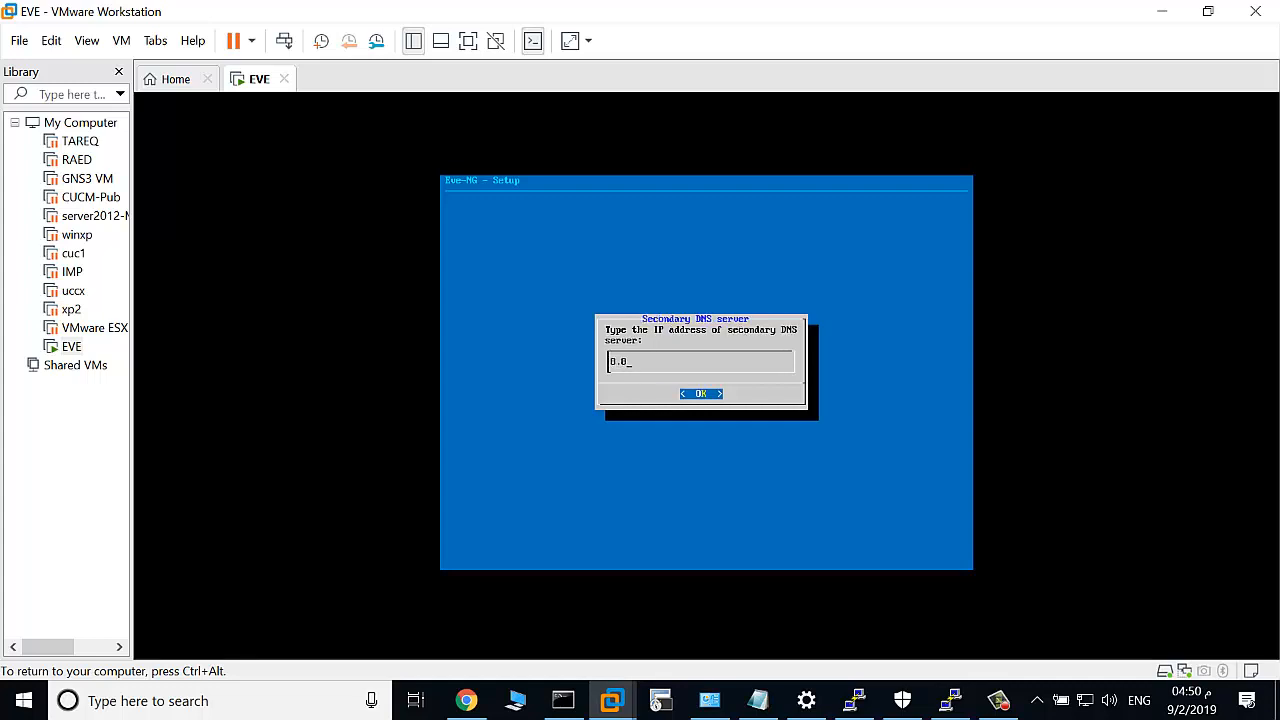
pyautogui.click(700, 393)
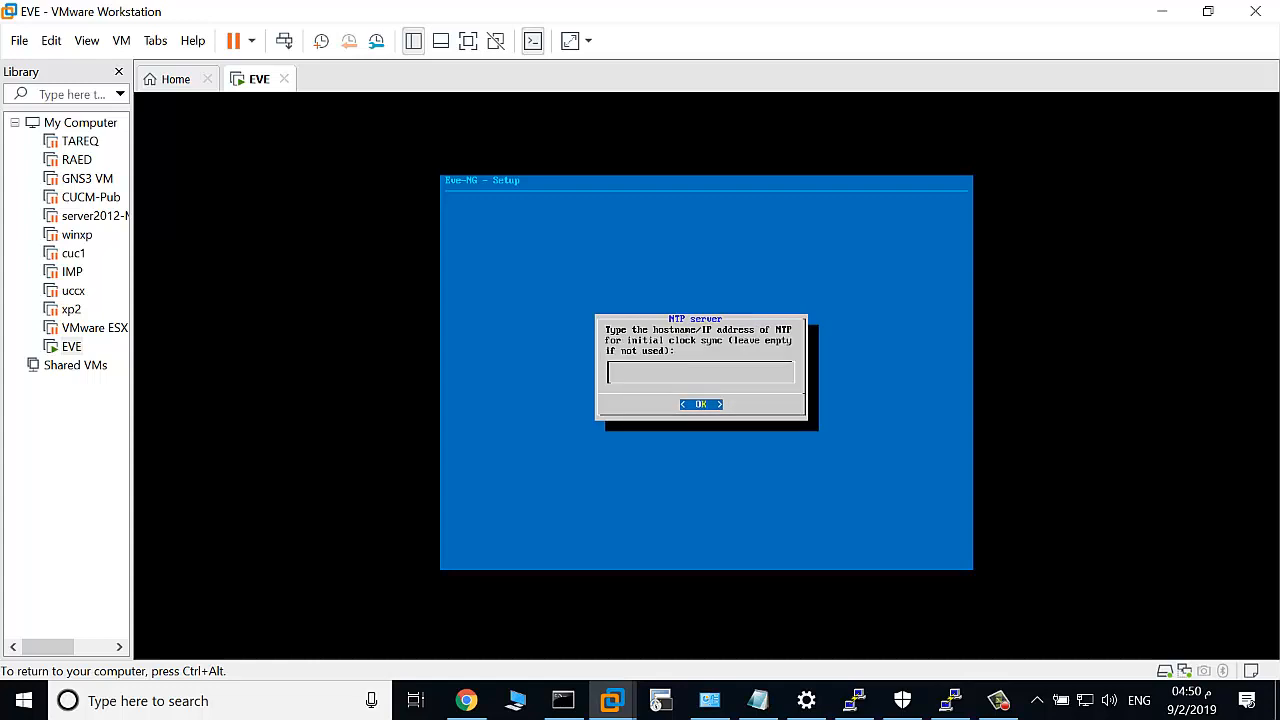
pyautogui.click(700, 372)
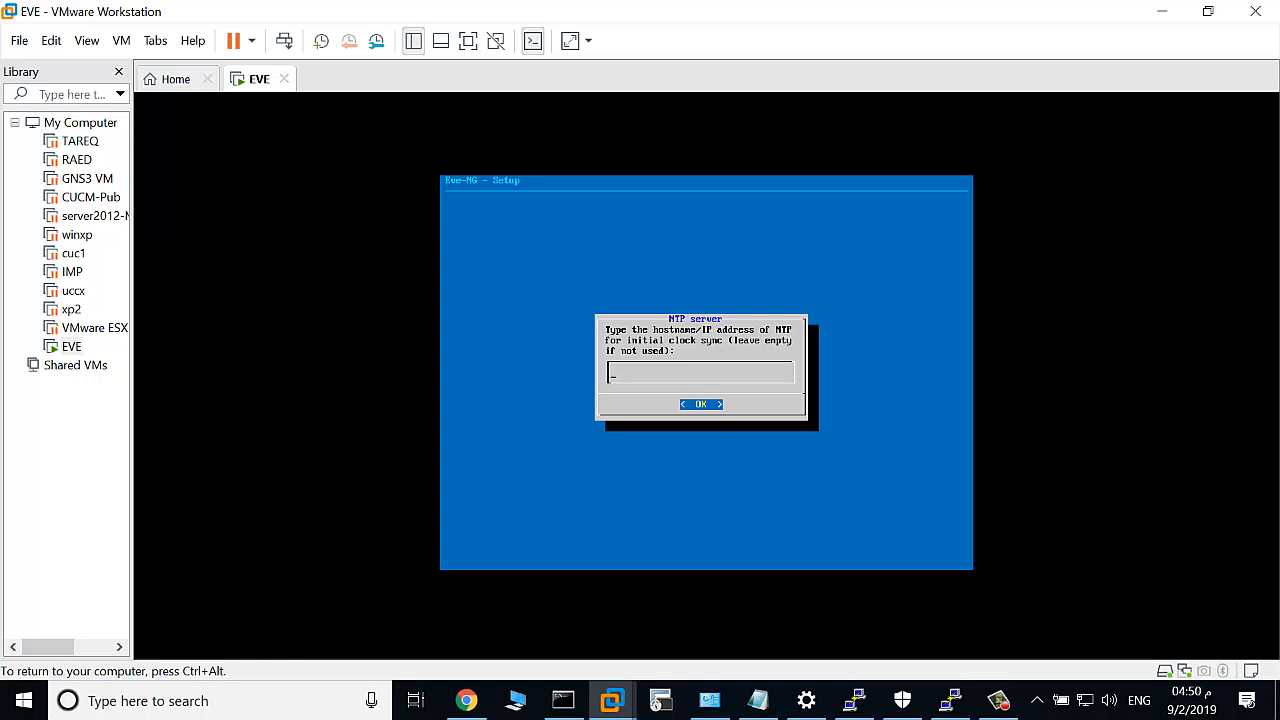
pyautogui.click(700, 403)
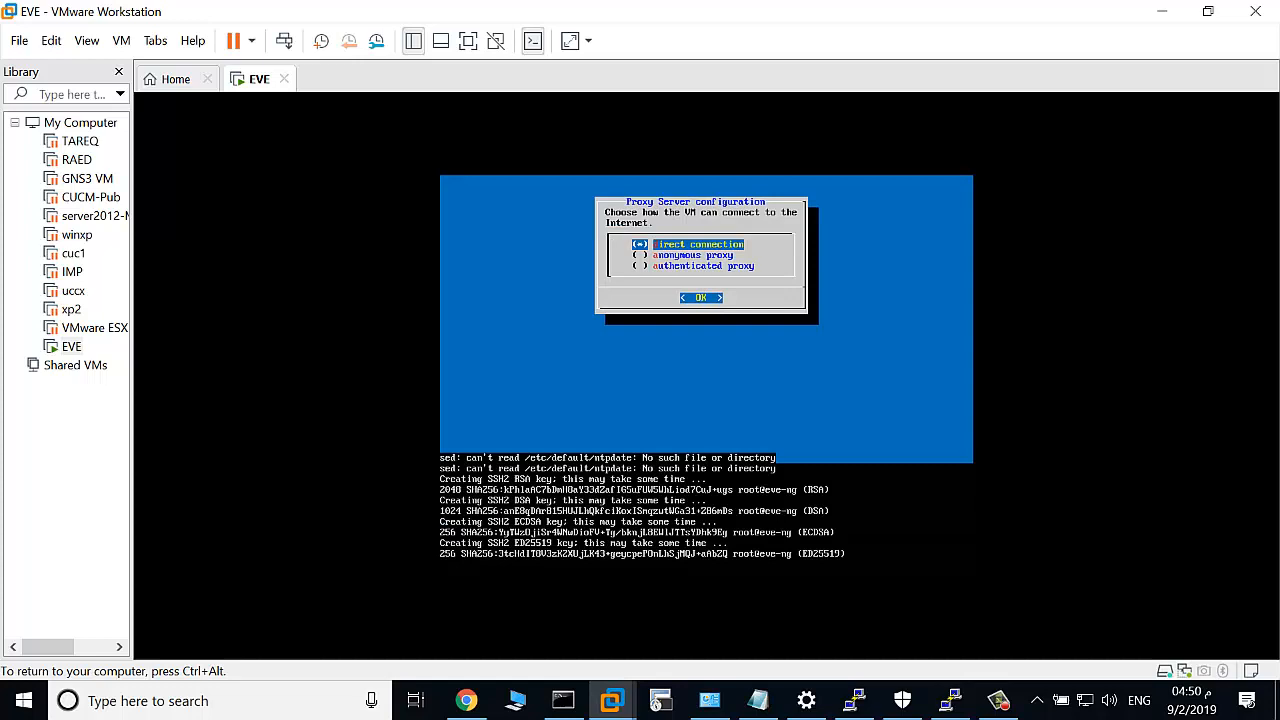
# Accept the direct internet connection proxy option to finish setup at 10.12.67.33.
pyautogui.click(700, 297)
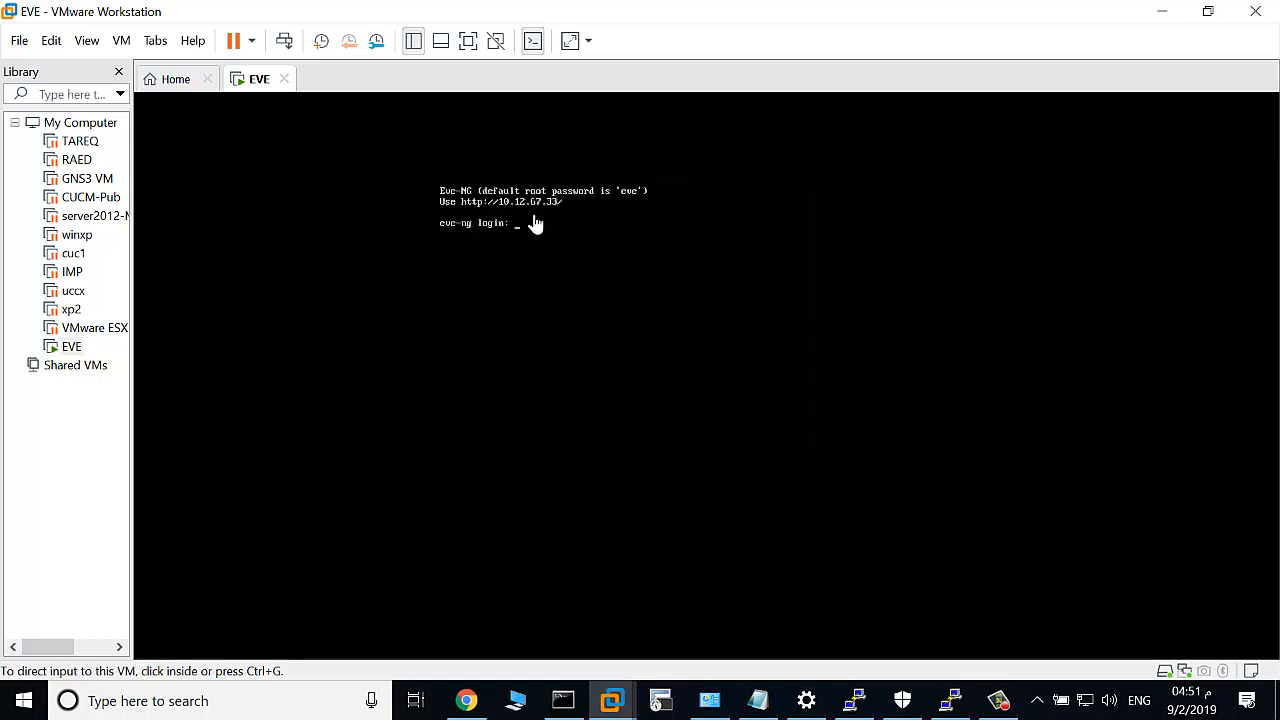
pyautogui.moveTo(968, 613)
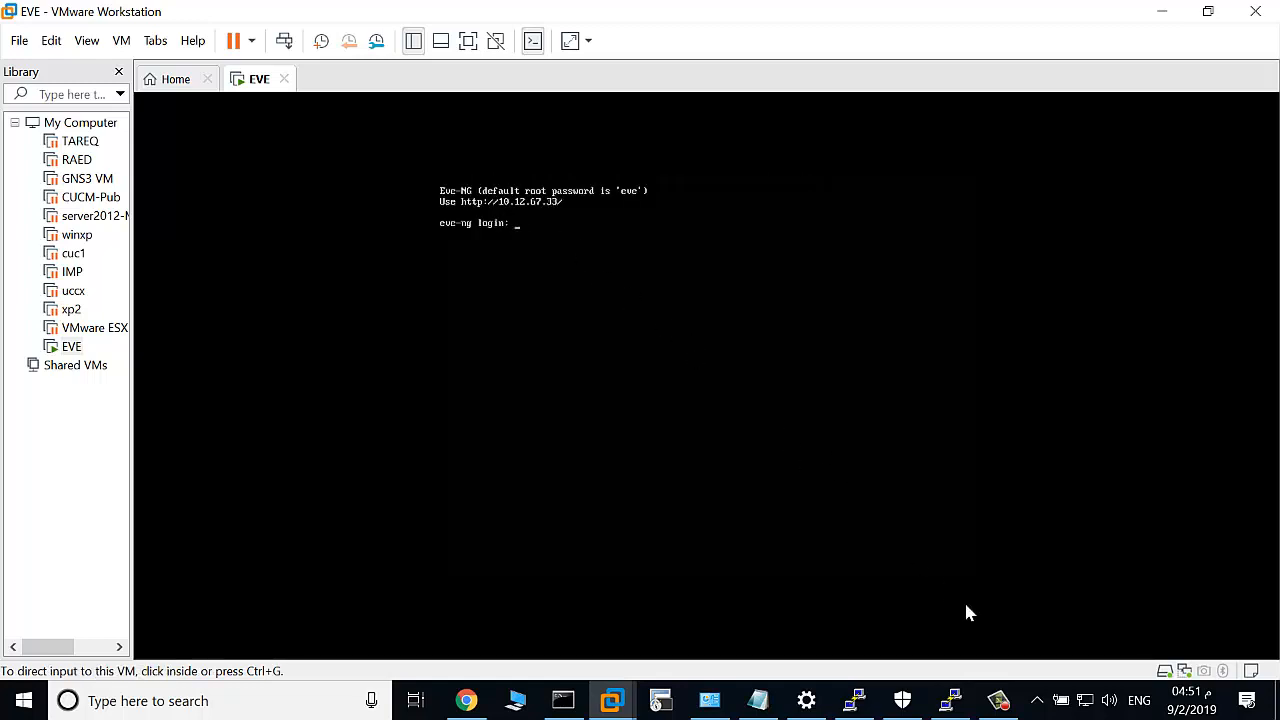